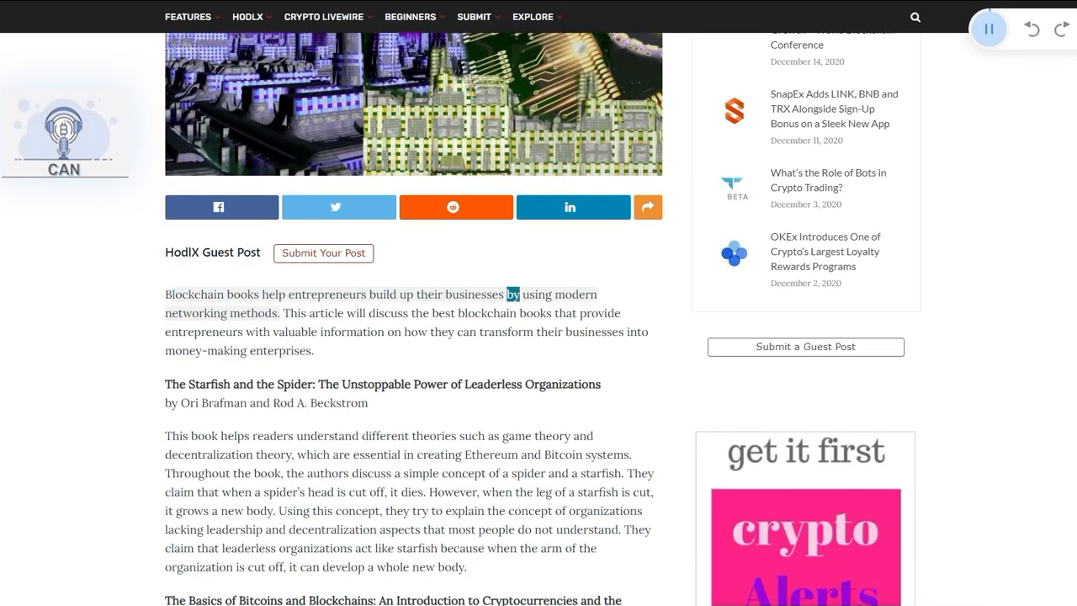
Follow the read-aloud through the article introduction, word highlighting and page scrolling along
{"action": "double_click", "coordinate": [252, 312]}
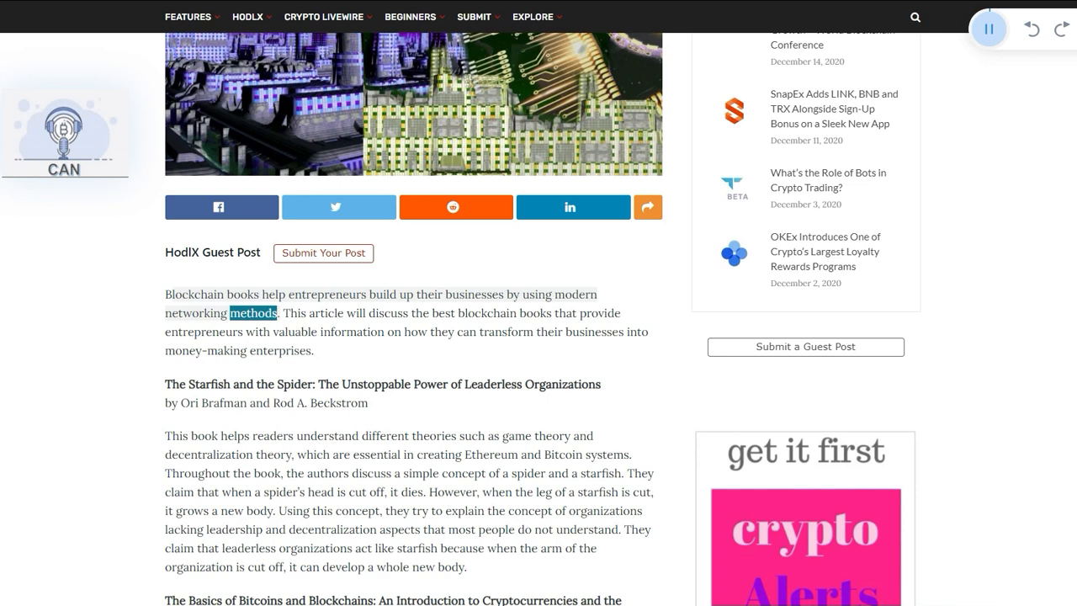
{"action": "scroll", "scroll_direction": "down", "scroll_amount": 3}
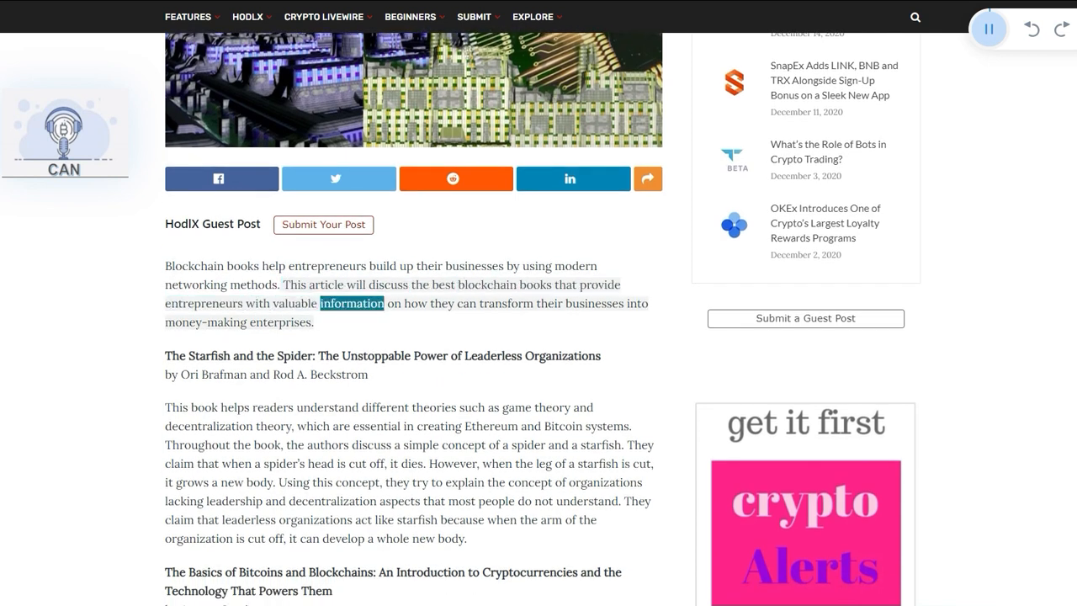
{"action": "double_click", "coordinate": [209, 323]}
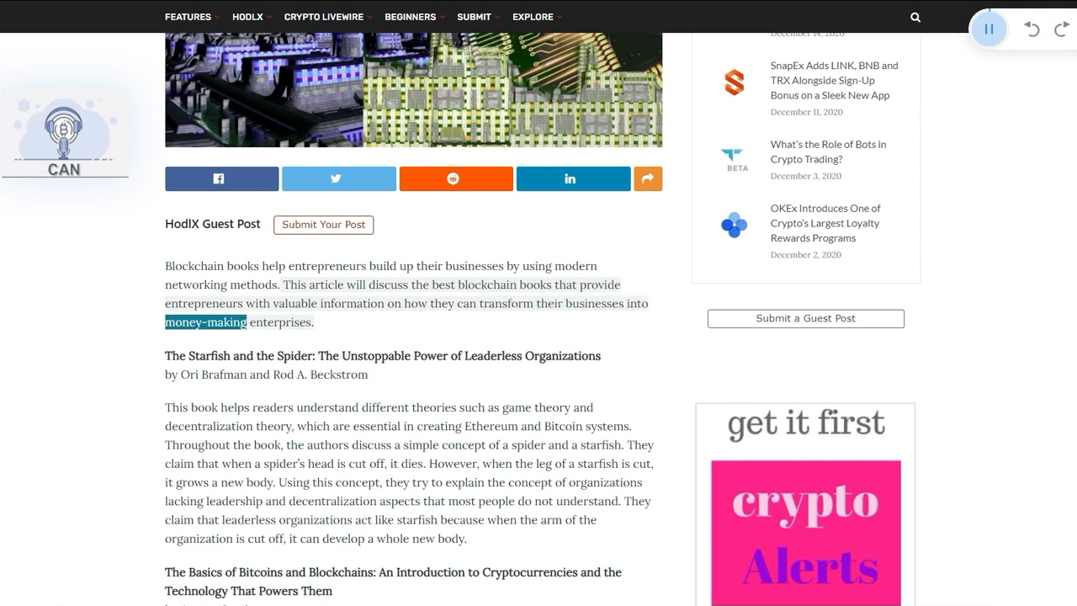
{"action": "scroll", "scroll_direction": "down", "scroll_amount": 3}
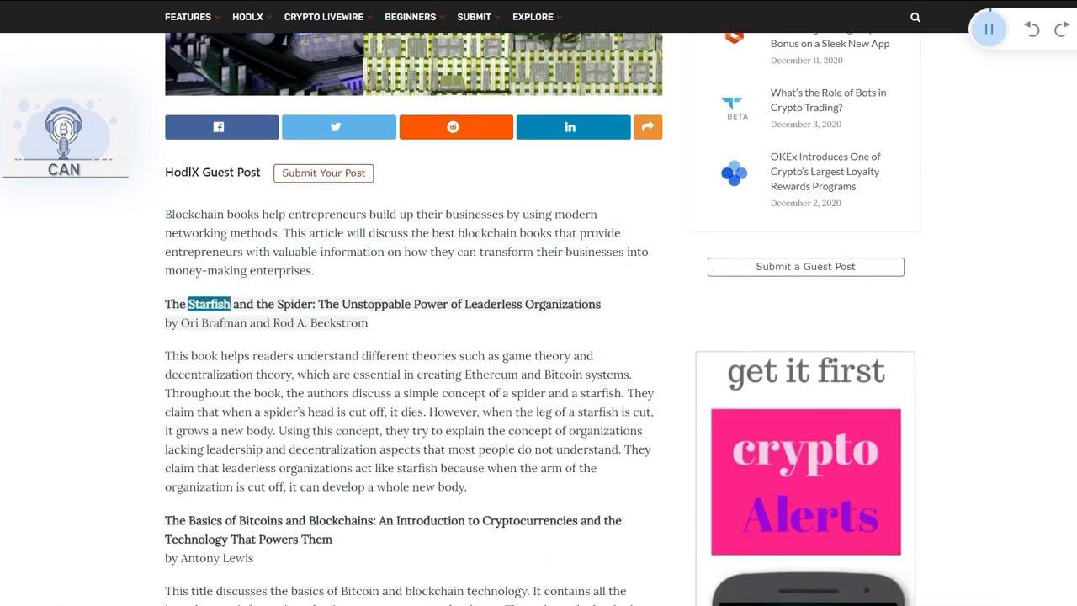
{"action": "double_click", "coordinate": [428, 303]}
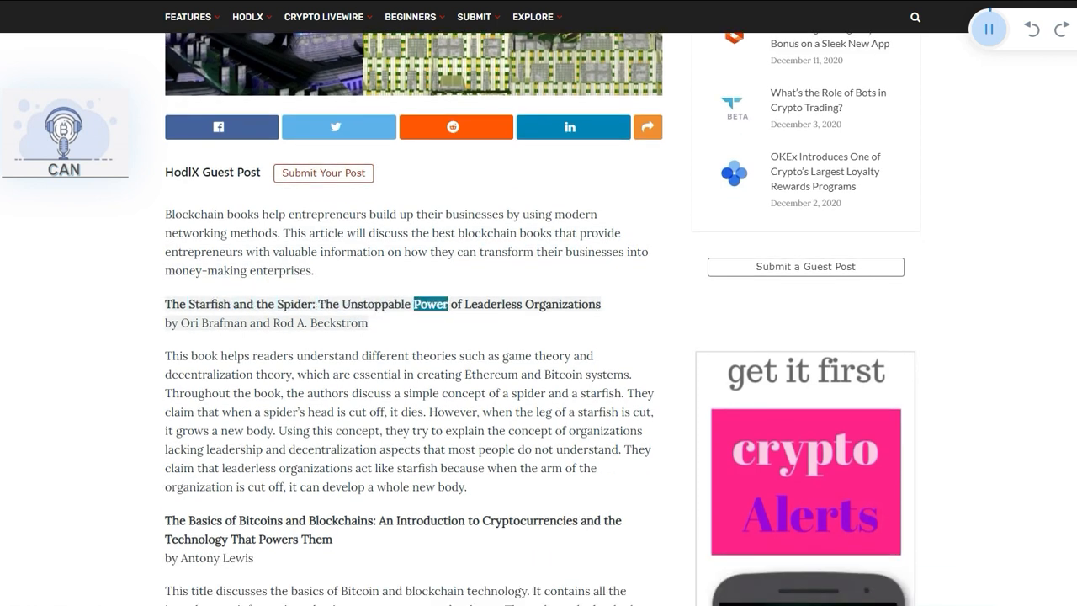
{"action": "double_click", "coordinate": [222, 323]}
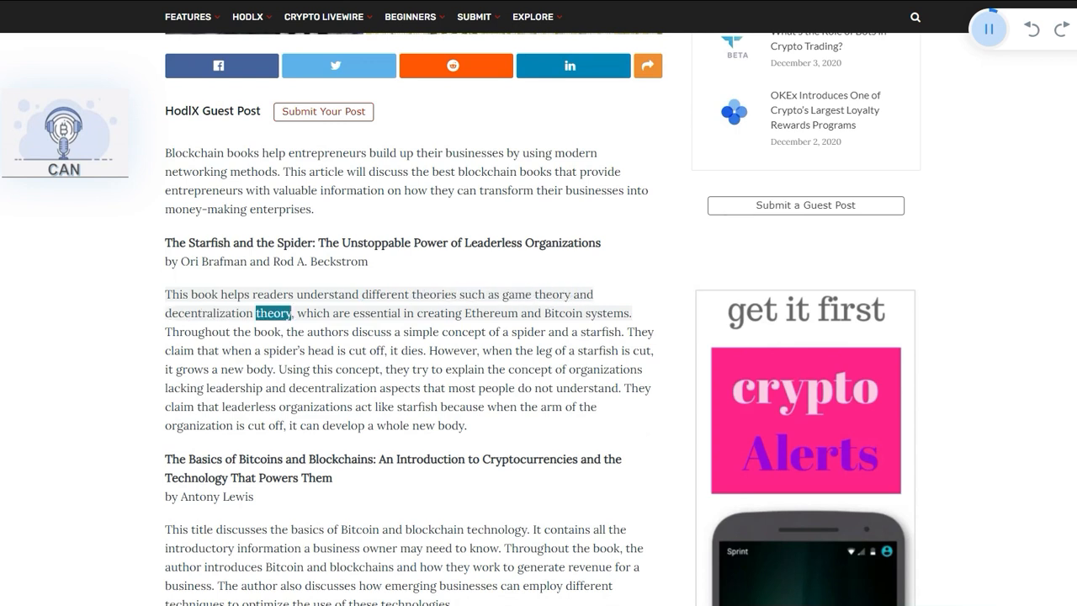
{"action": "double_click", "coordinate": [562, 312]}
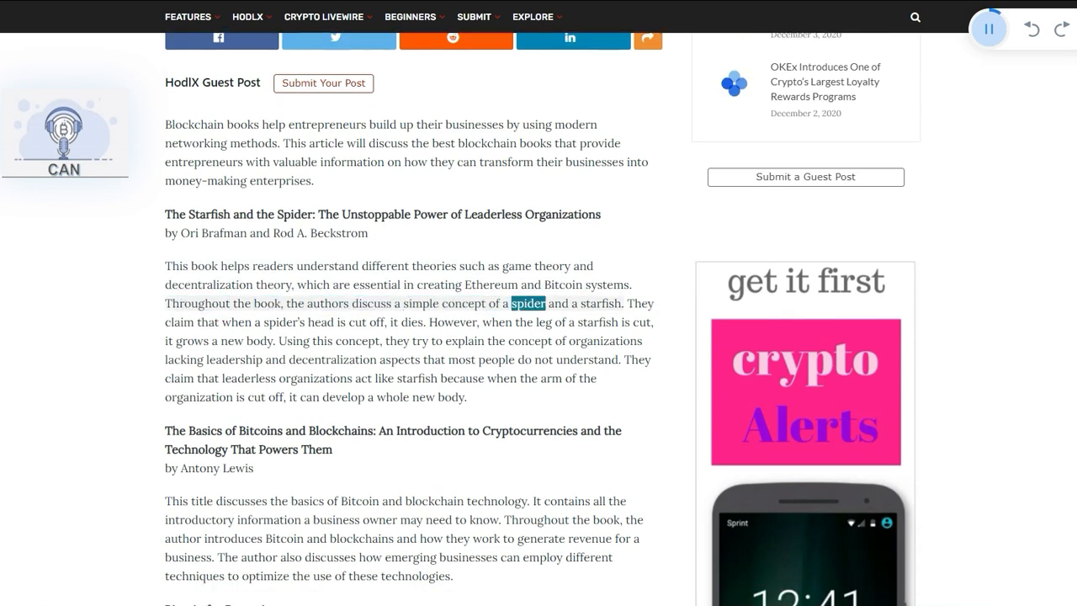
Follow the read-aloud through The Starfish and the Spider review to its end
{"action": "scroll", "scroll_direction": "down", "scroll_amount": 3}
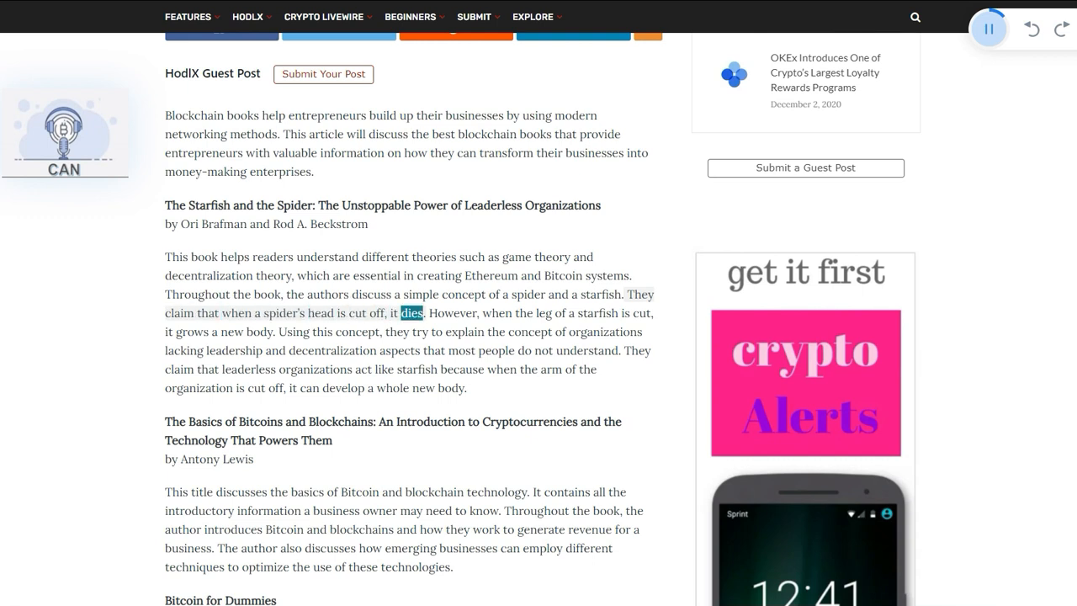
{"action": "scroll", "scroll_direction": "down", "scroll_amount": 3}
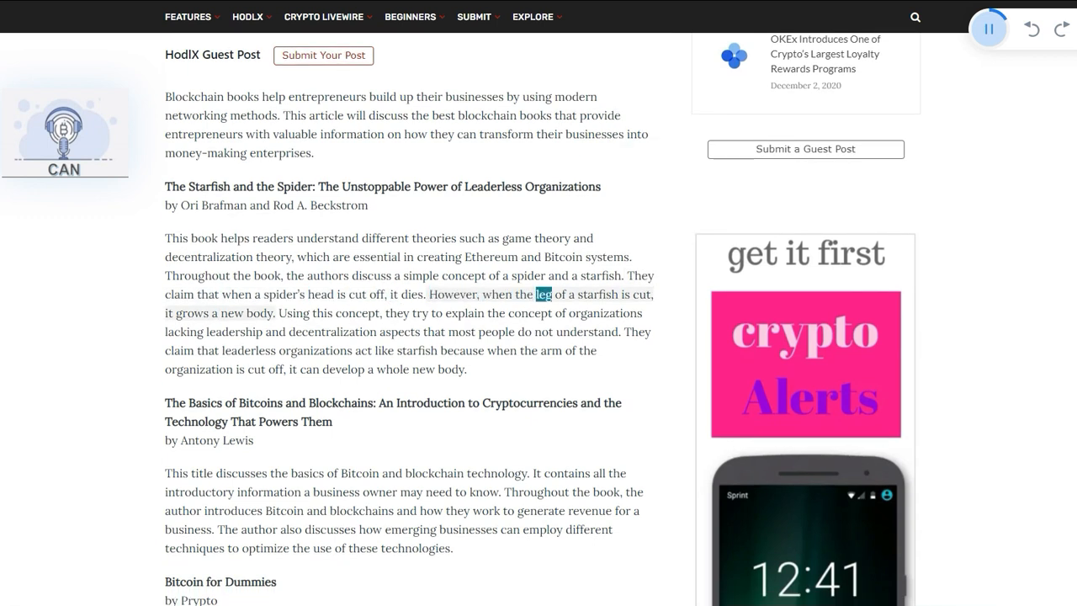
{"action": "double_click", "coordinate": [260, 313]}
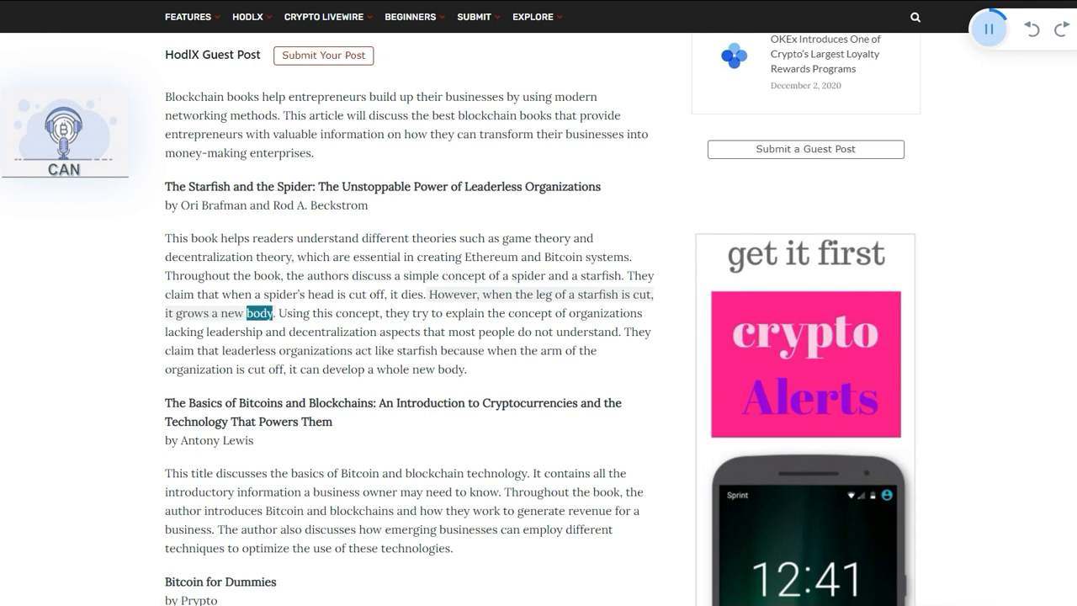
{"action": "scroll", "scroll_direction": "down", "scroll_amount": 3}
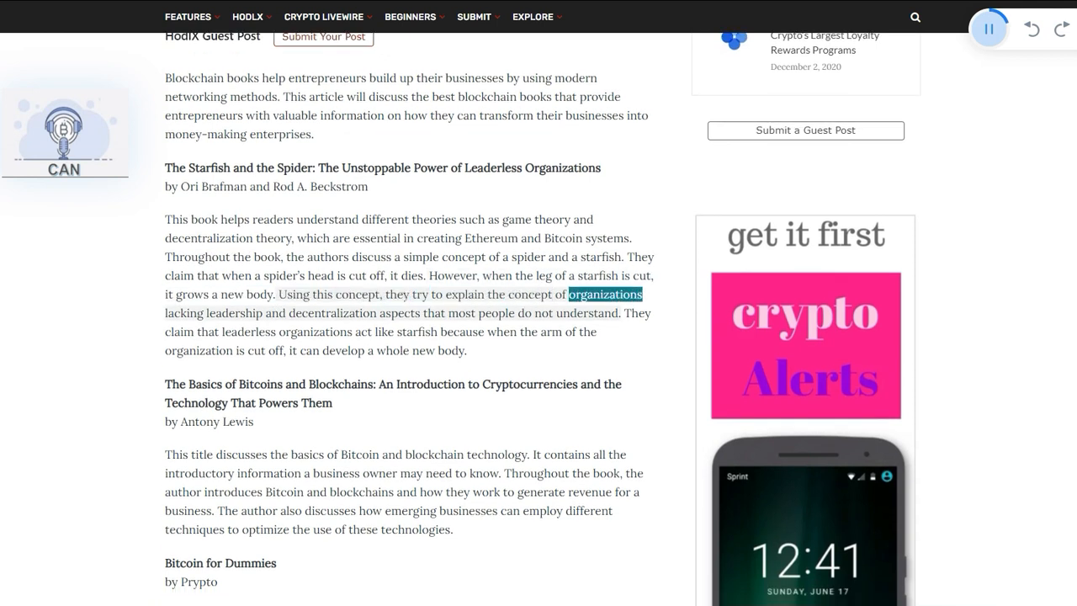
{"action": "double_click", "coordinate": [400, 311]}
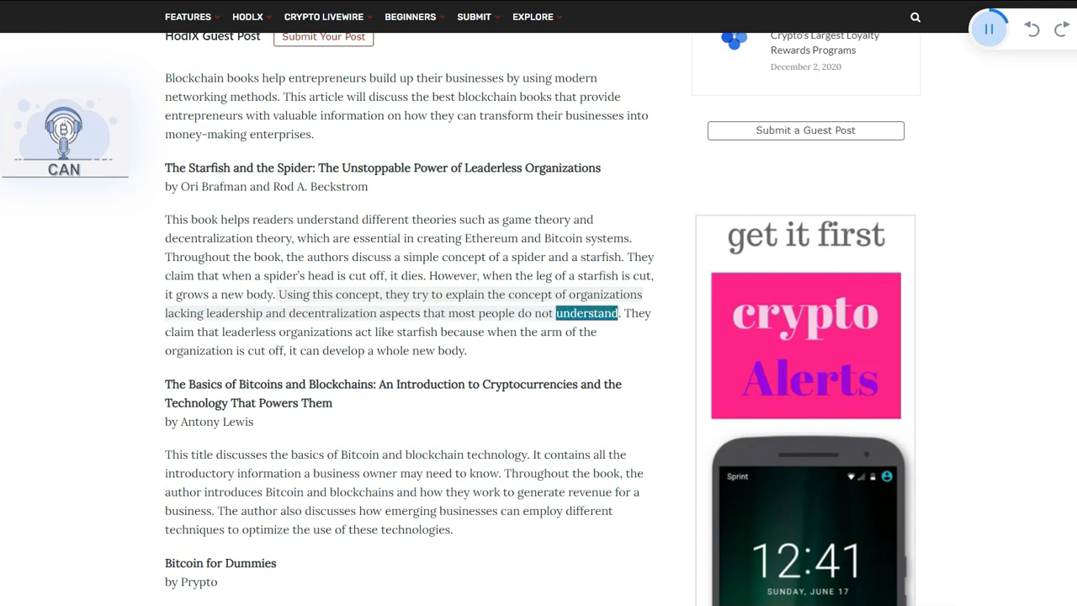
{"action": "scroll", "scroll_direction": "down", "scroll_amount": 3}
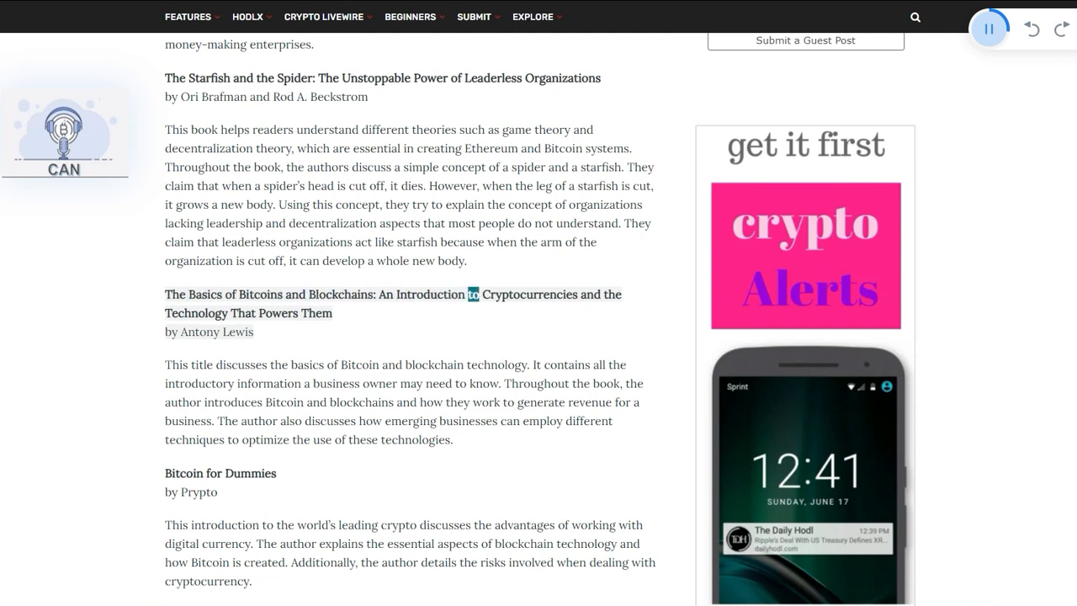
Follow the read-aloud through The Basics of Bitcoins and Blockchains summary
{"action": "double_click", "coordinate": [280, 313]}
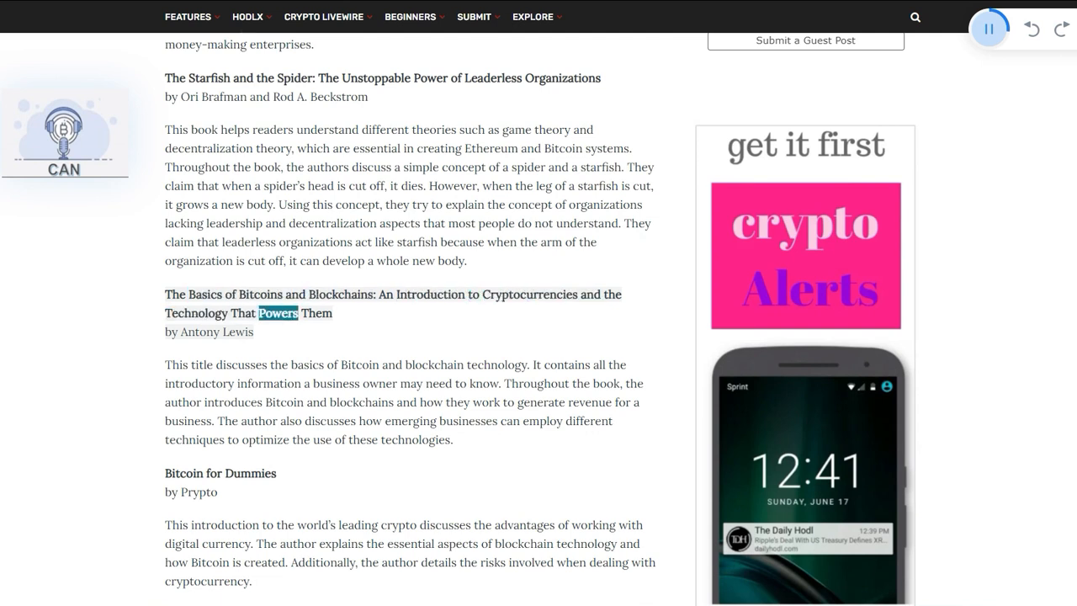
{"action": "scroll", "scroll_direction": "down", "scroll_amount": 3}
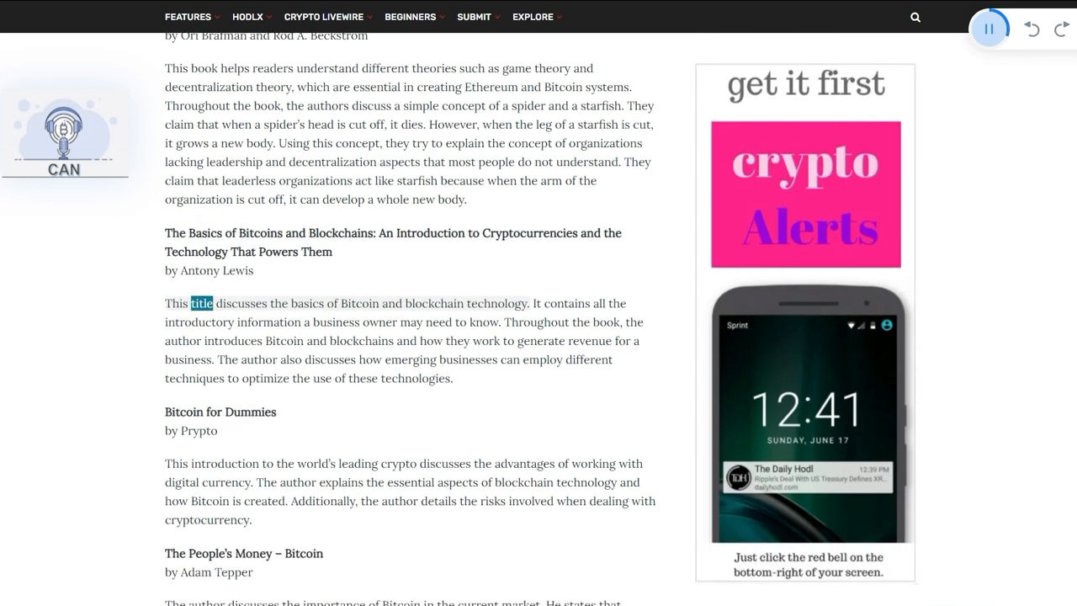
{"action": "double_click", "coordinate": [433, 303]}
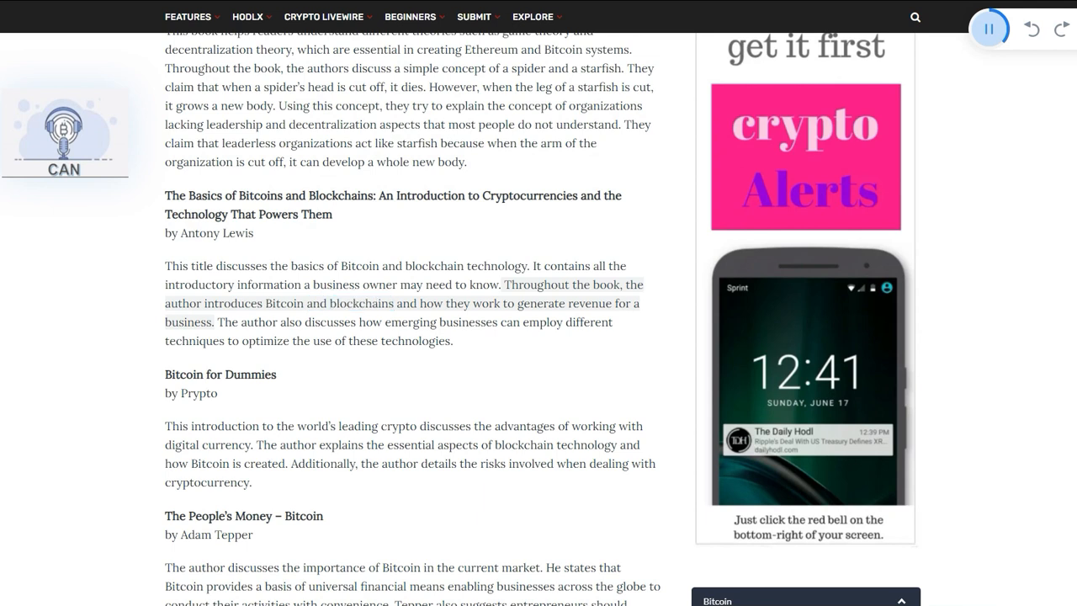
{"action": "double_click", "coordinate": [186, 323]}
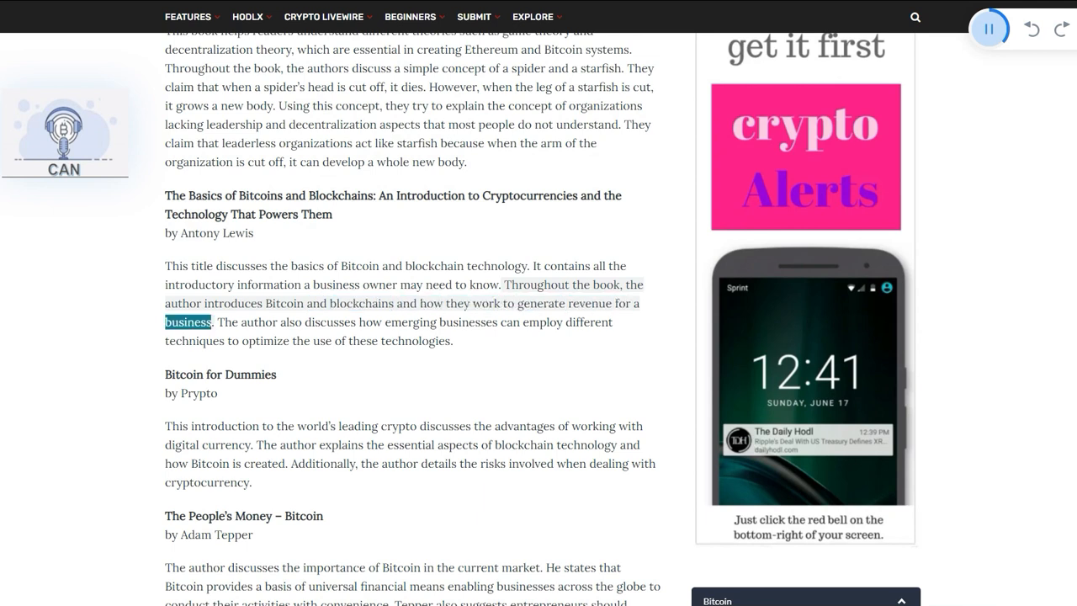
{"action": "scroll", "scroll_direction": "down", "scroll_amount": 3}
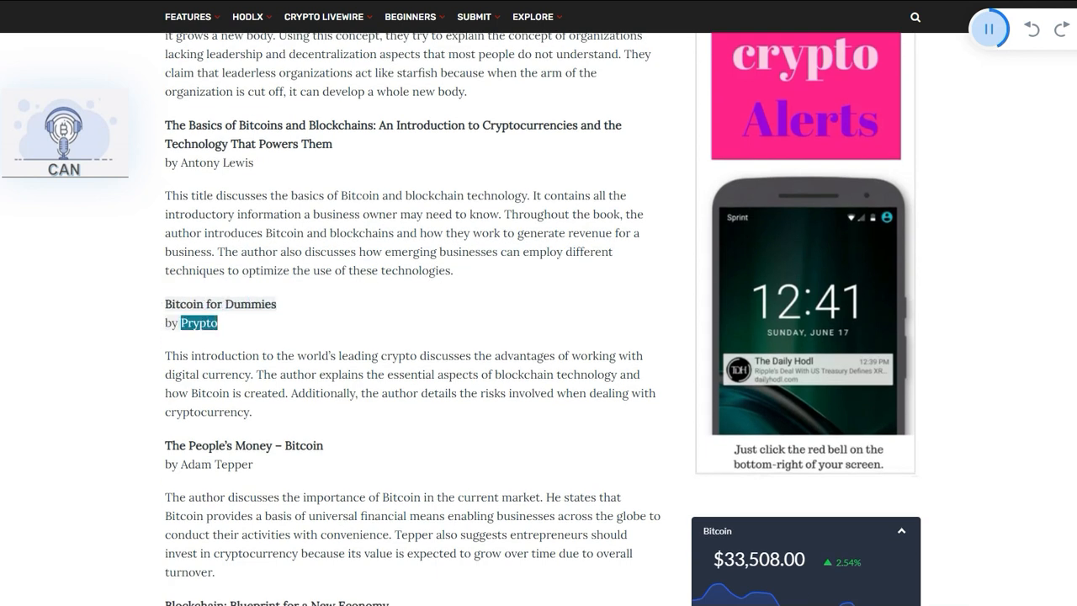
Follow the read-aloud through the Bitcoin for Dummies paragraph to its end
{"action": "scroll", "scroll_direction": "down", "scroll_amount": 3}
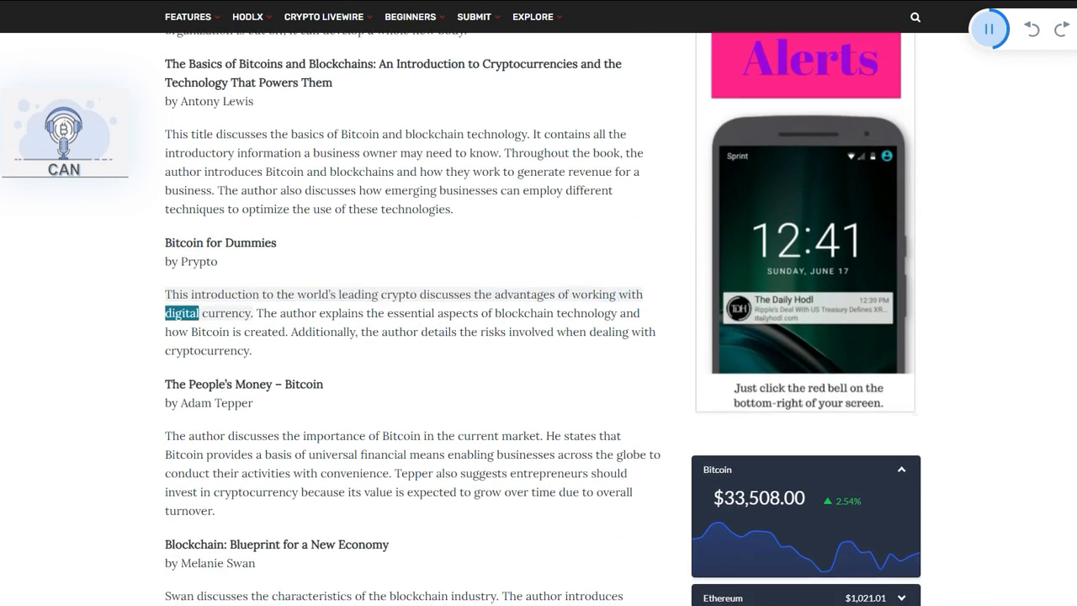
{"action": "scroll", "scroll_direction": "down", "scroll_amount": 3}
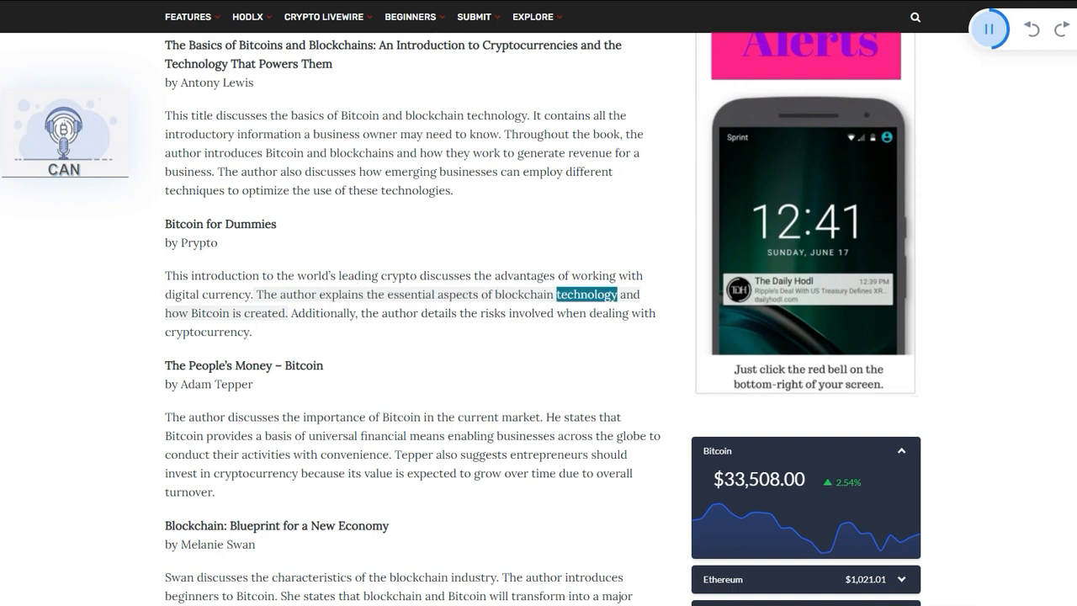
{"action": "scroll", "scroll_direction": "down", "scroll_amount": 3}
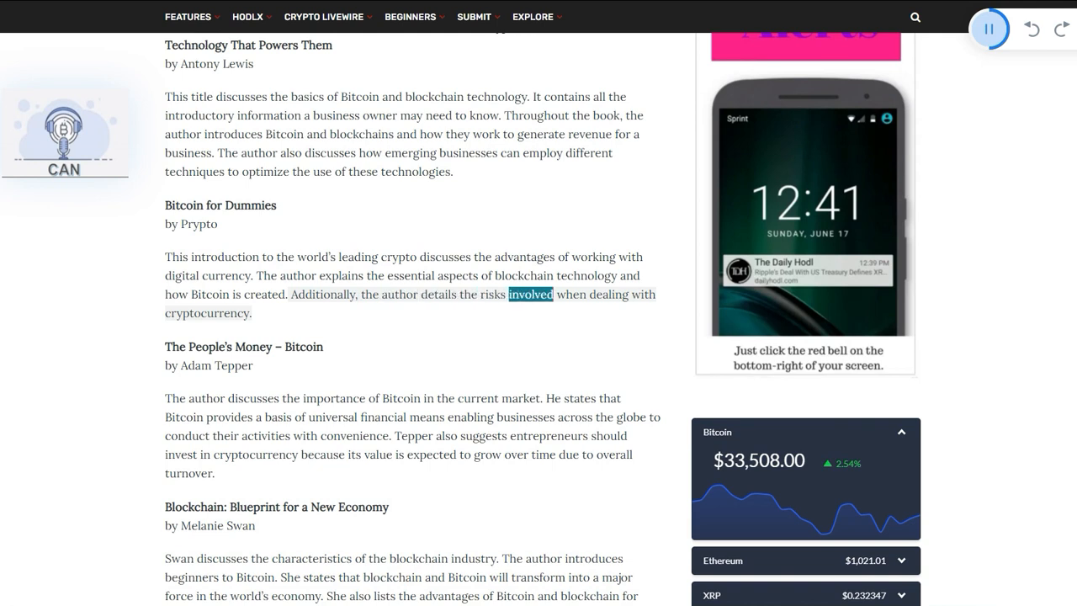
{"action": "double_click", "coordinate": [207, 313]}
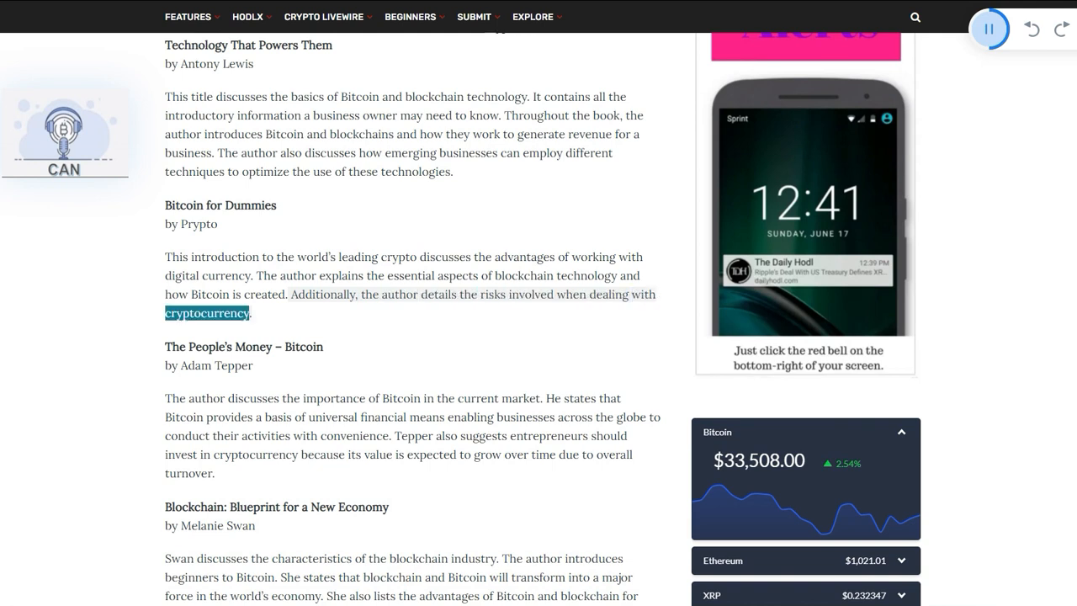
Follow the read-aloud through The People's Money summary
{"action": "scroll", "scroll_direction": "down", "scroll_amount": 3}
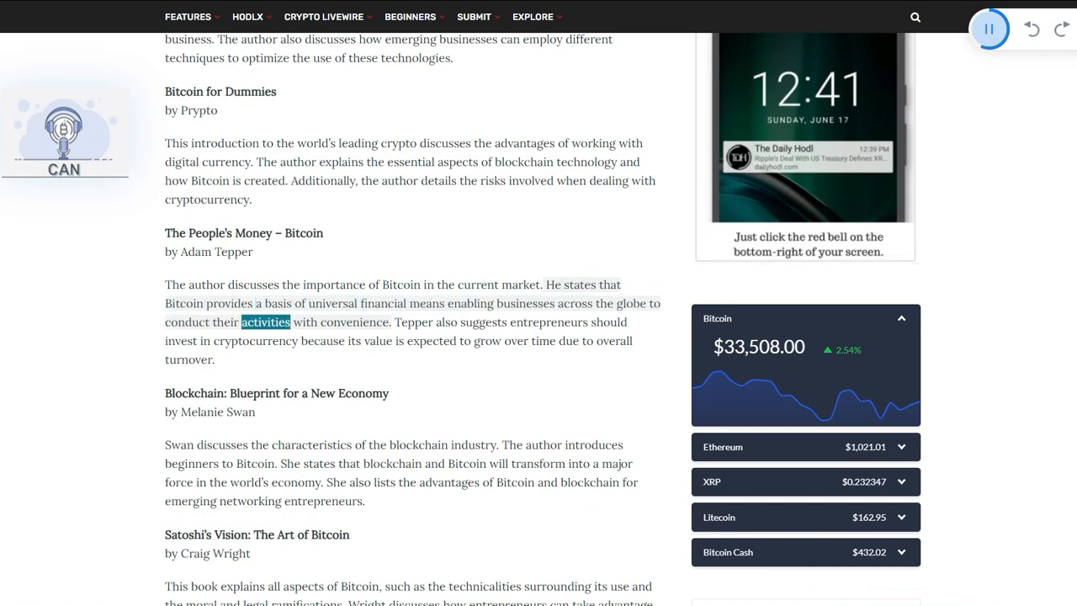
{"action": "scroll", "scroll_direction": "down", "scroll_amount": 3}
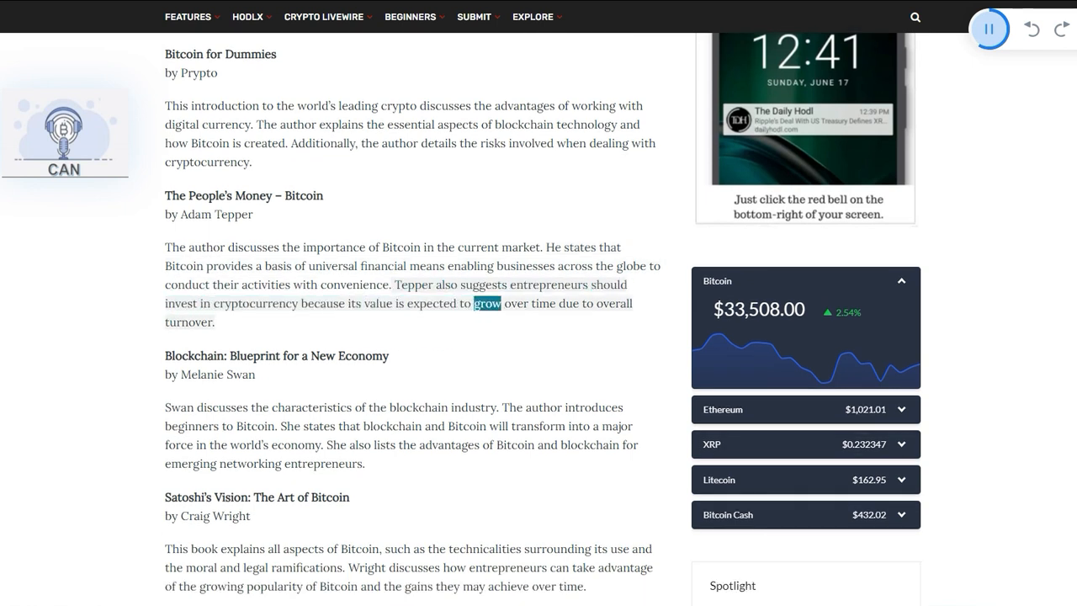
{"action": "double_click", "coordinate": [189, 321]}
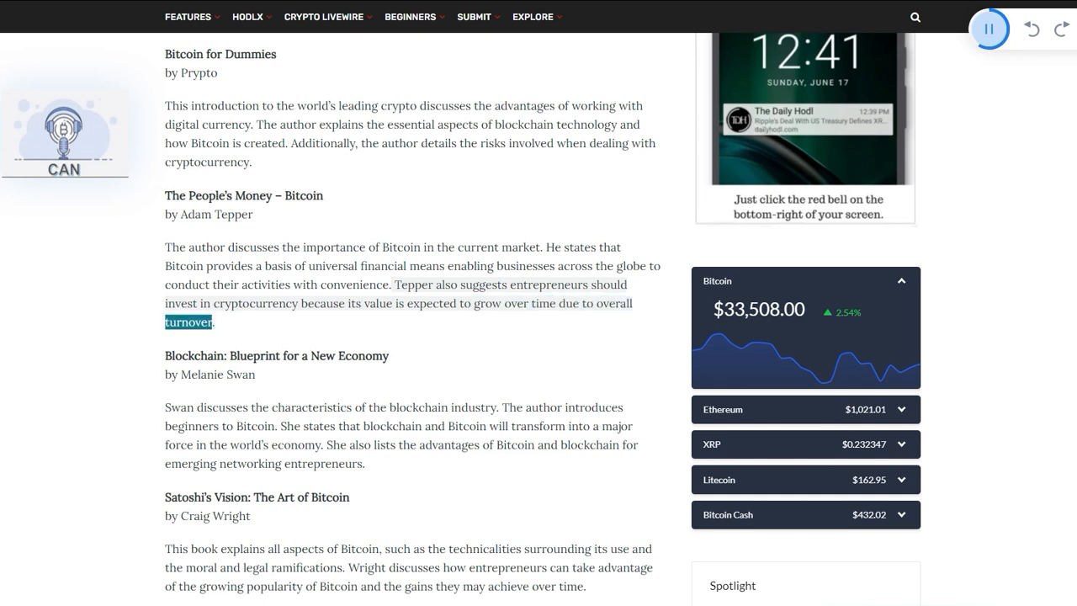
{"action": "scroll", "scroll_direction": "down", "scroll_amount": 3}
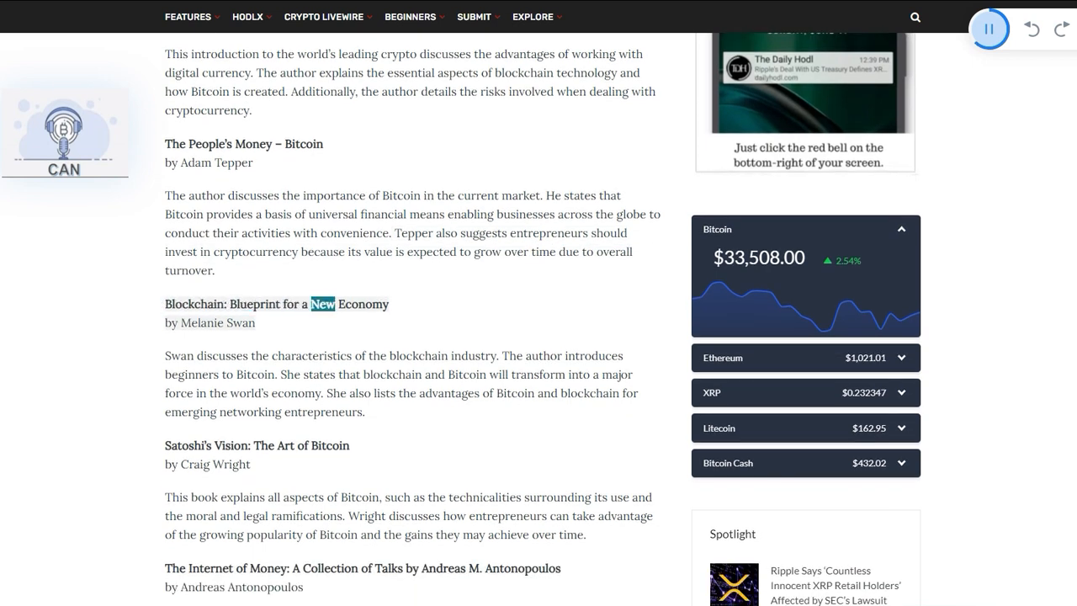
Follow the read-aloud through the Blockchain: Blueprint for a New Economy summary
{"action": "scroll", "scroll_direction": "down", "scroll_amount": 3}
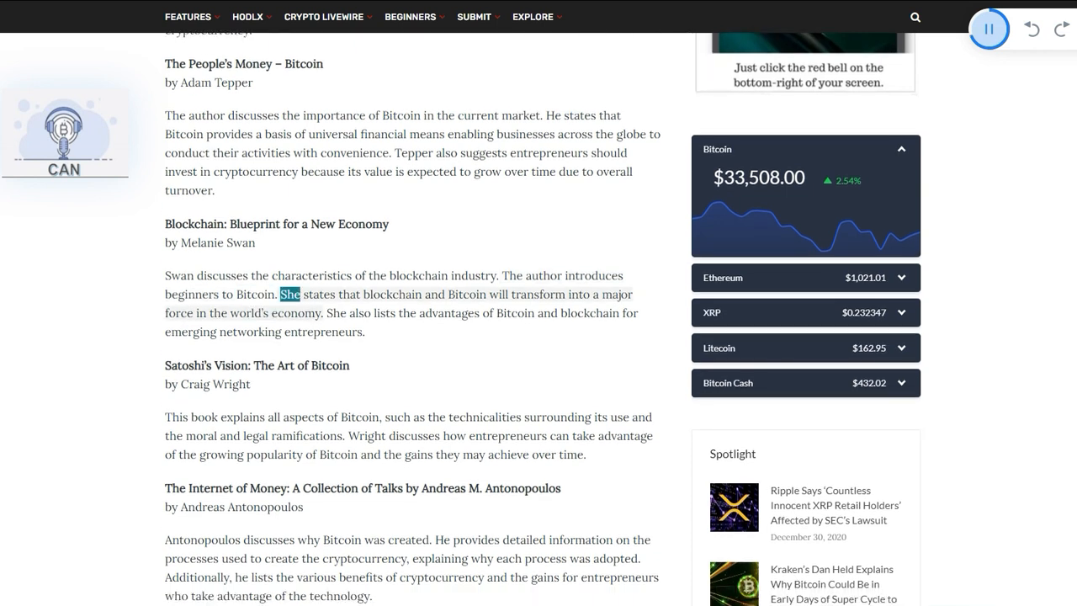
{"action": "double_click", "coordinate": [539, 293]}
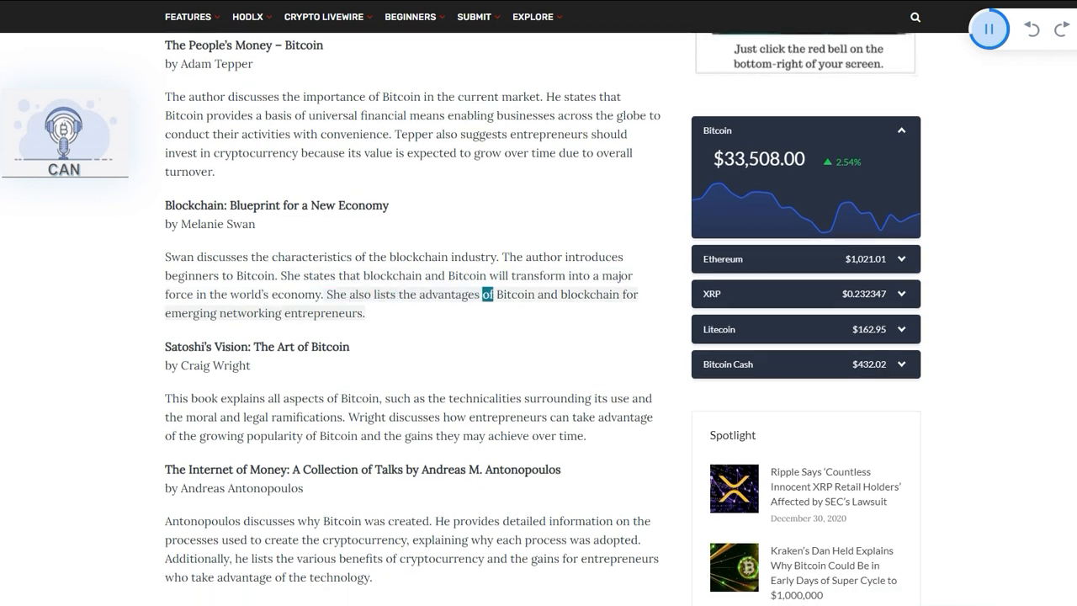
{"action": "double_click", "coordinate": [323, 311]}
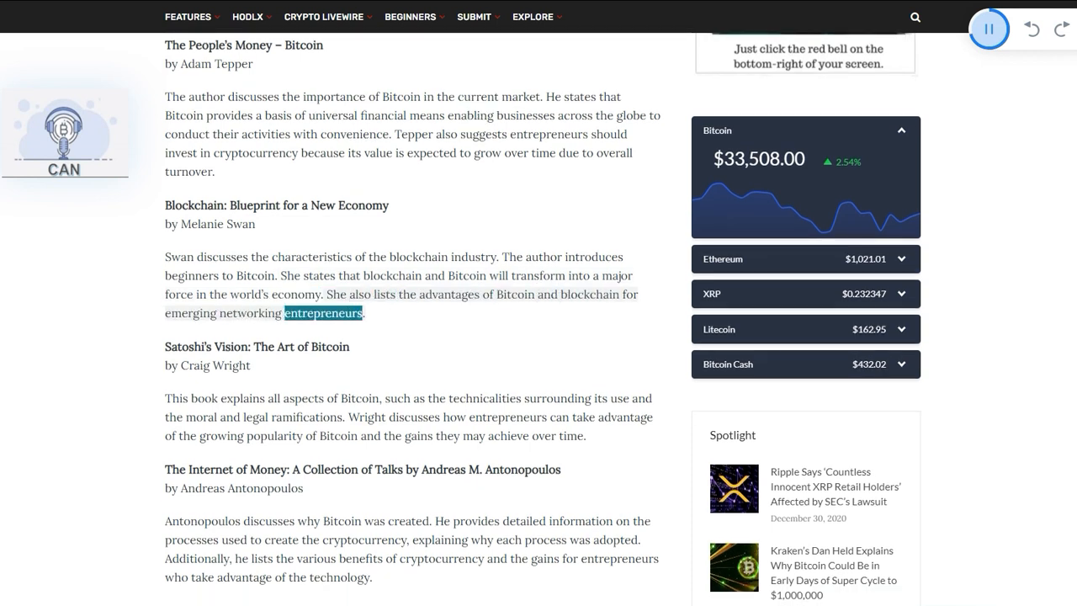
Follow the read-aloud through the Satoshi's Vision entry
{"action": "scroll", "scroll_direction": "down", "scroll_amount": 3}
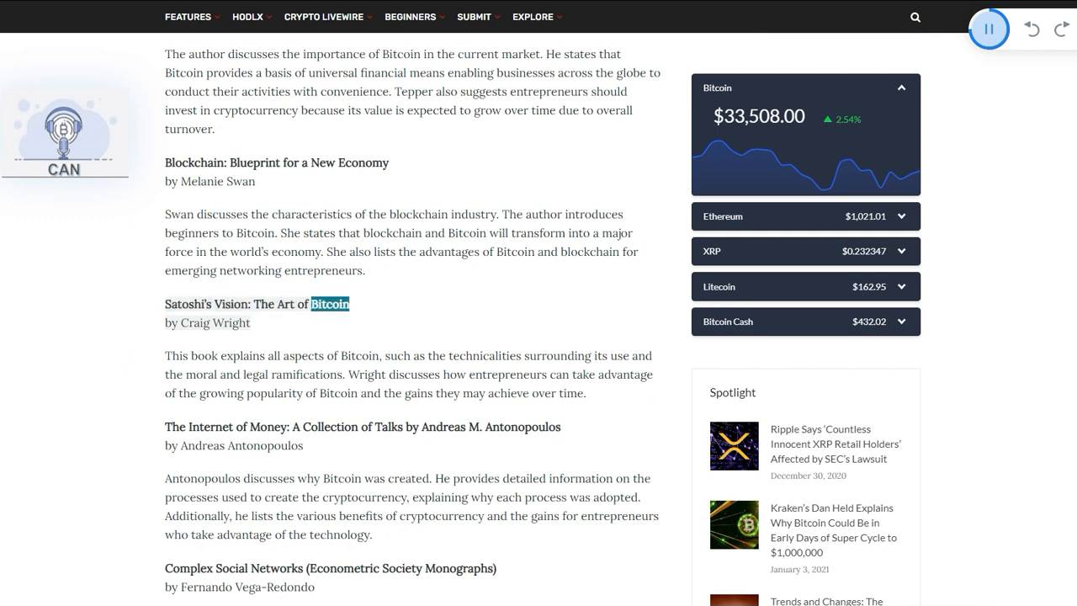
{"action": "scroll", "scroll_direction": "down", "scroll_amount": 3}
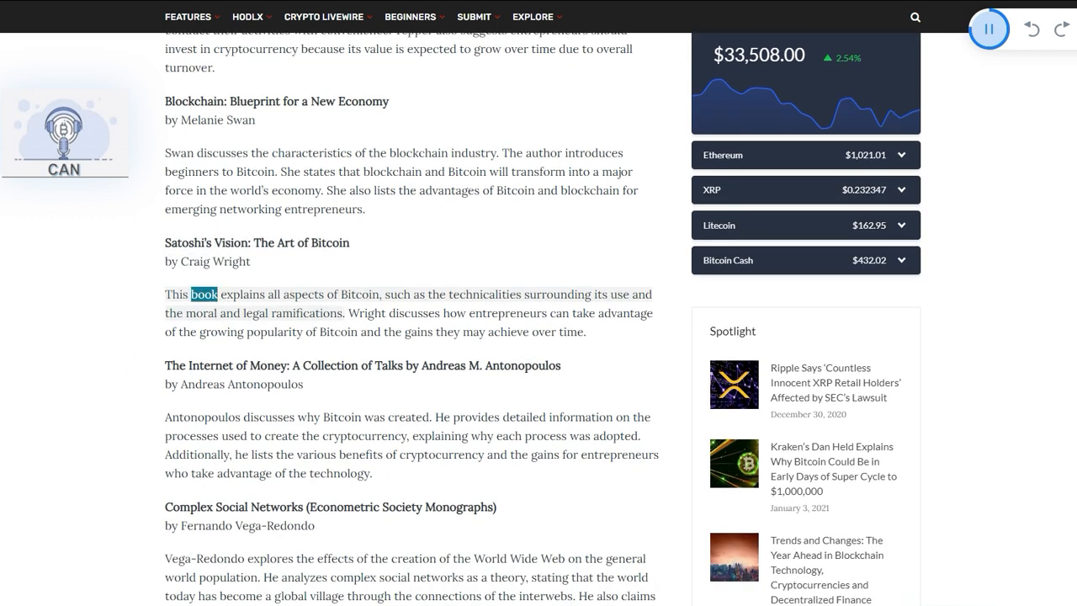
{"action": "double_click", "coordinate": [397, 293]}
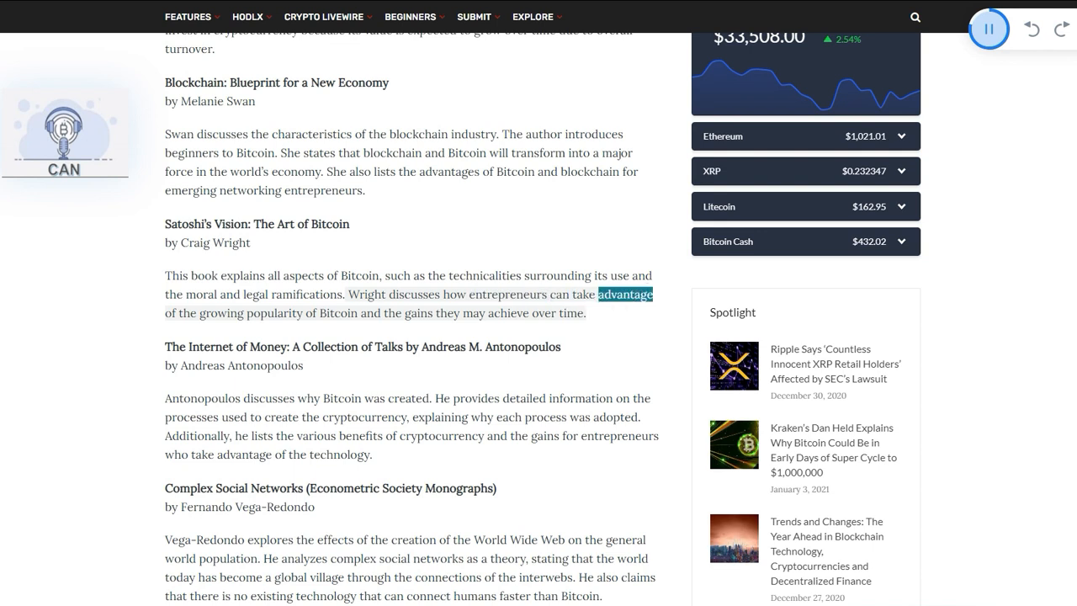
{"action": "double_click", "coordinate": [418, 312]}
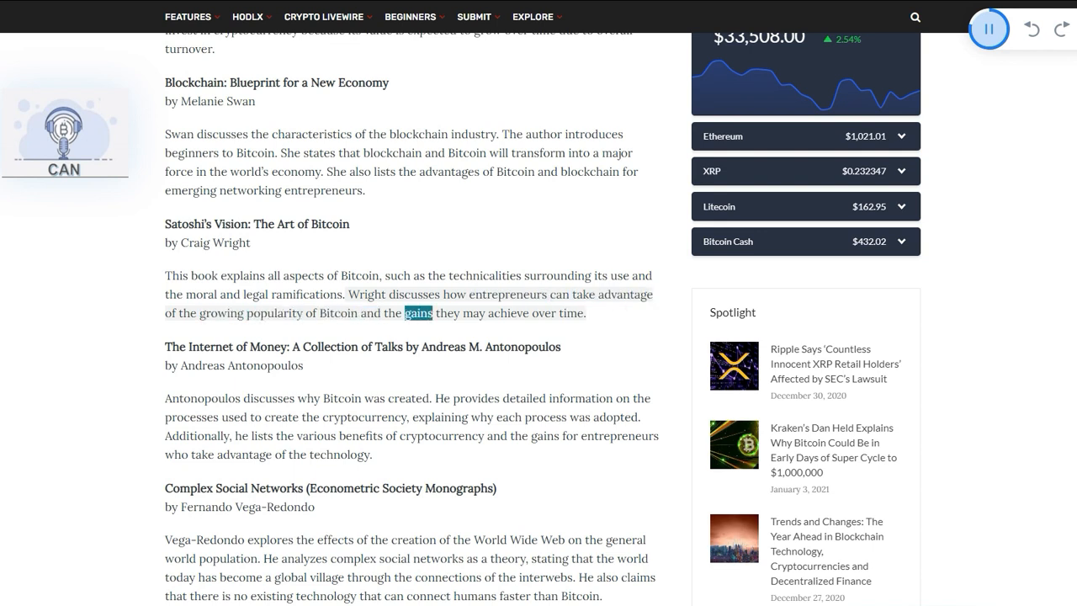
{"action": "scroll", "scroll_direction": "down", "scroll_amount": 3}
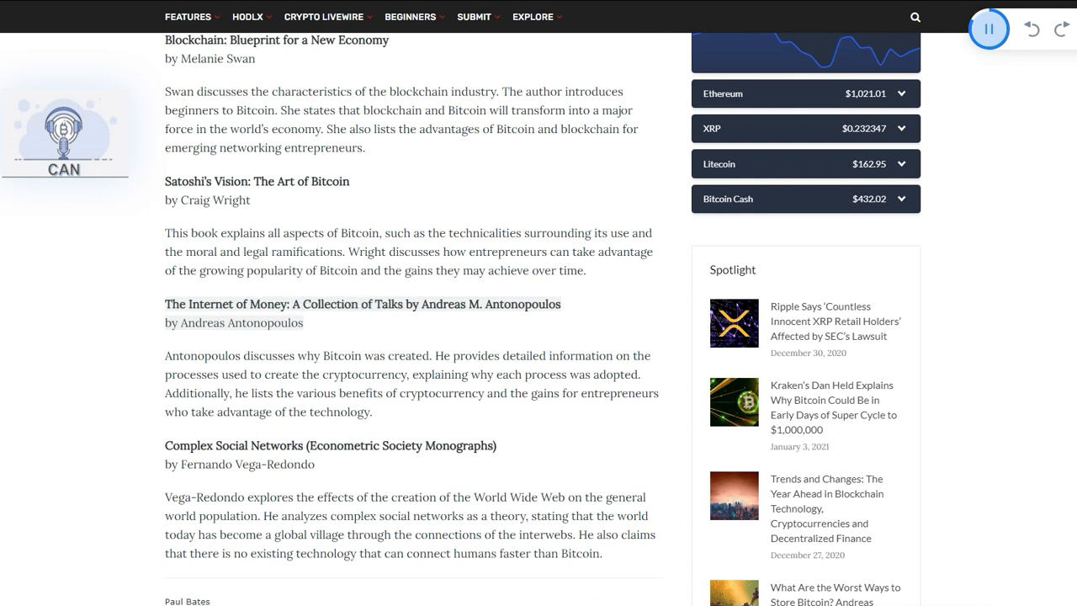
Follow the read-aloud through The Internet of Money summary to its last word
{"action": "double_click", "coordinate": [265, 323]}
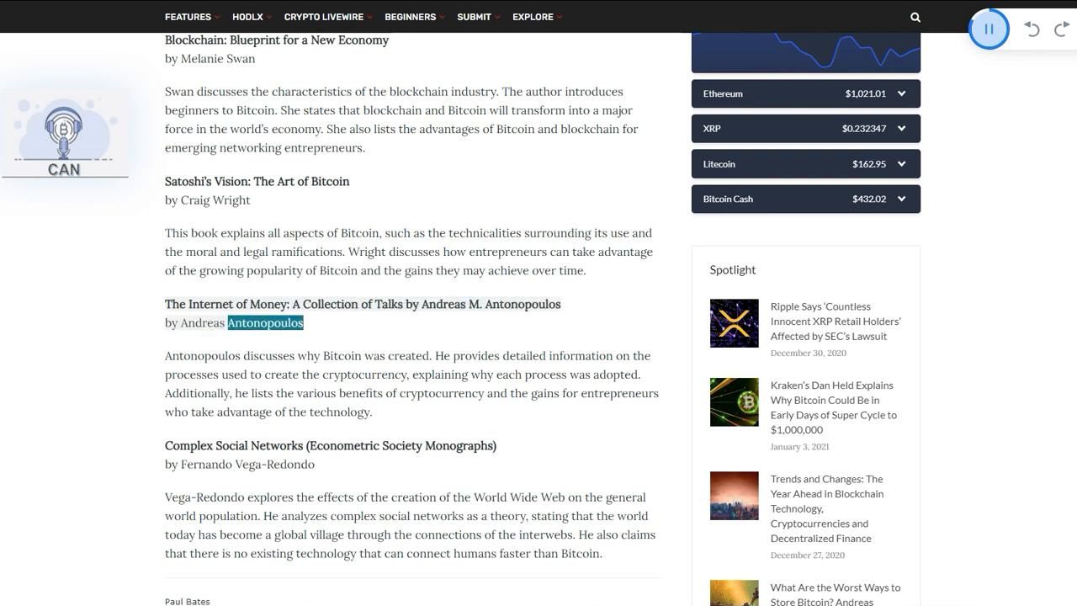
{"action": "scroll", "scroll_direction": "down", "scroll_amount": 3}
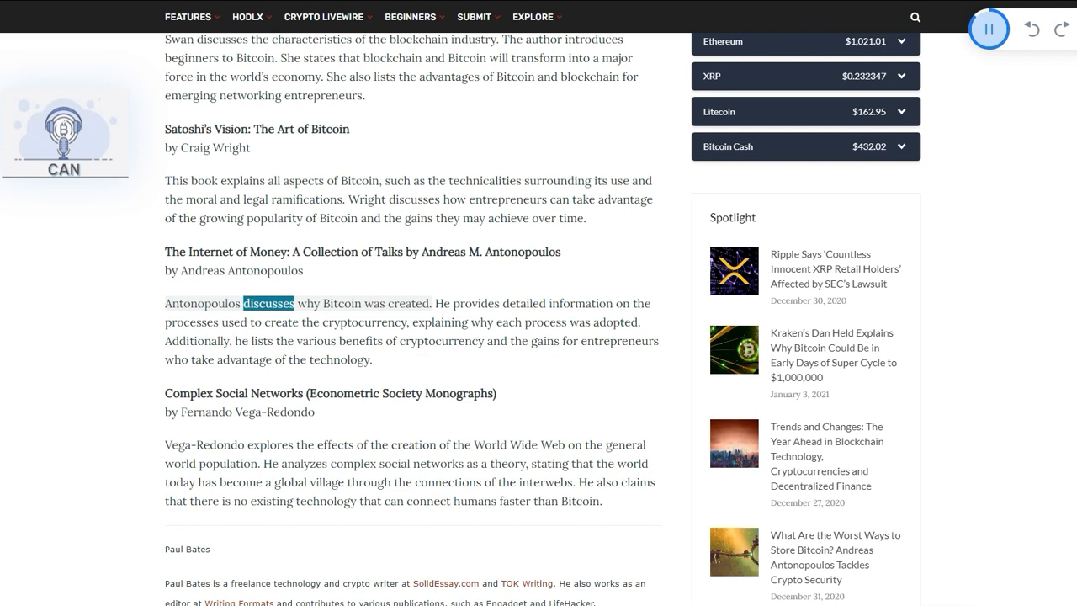
{"action": "scroll", "scroll_direction": "down", "scroll_amount": 3}
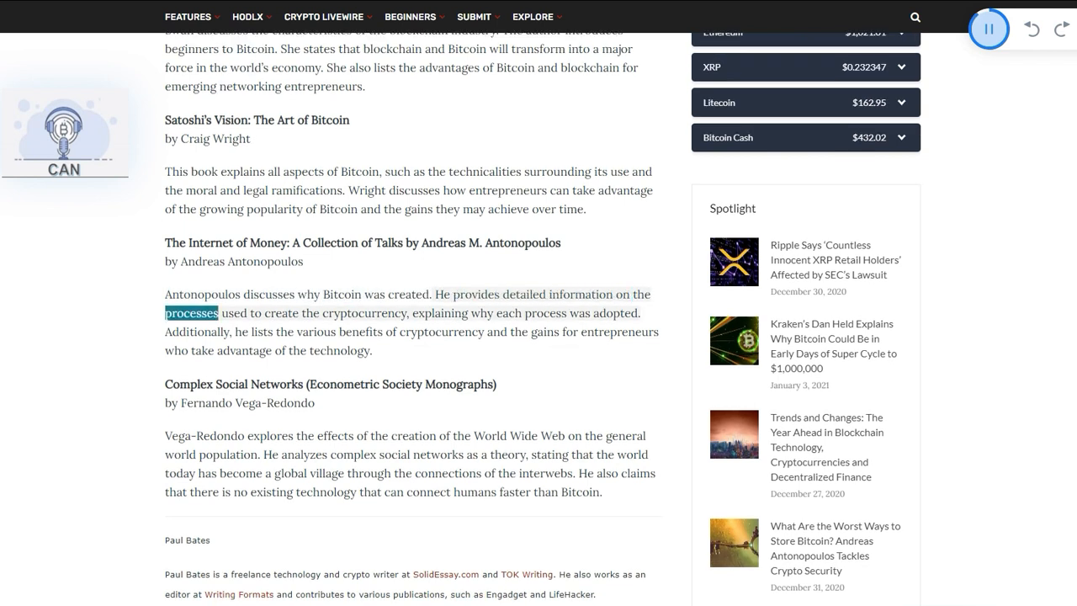
{"action": "double_click", "coordinate": [439, 311]}
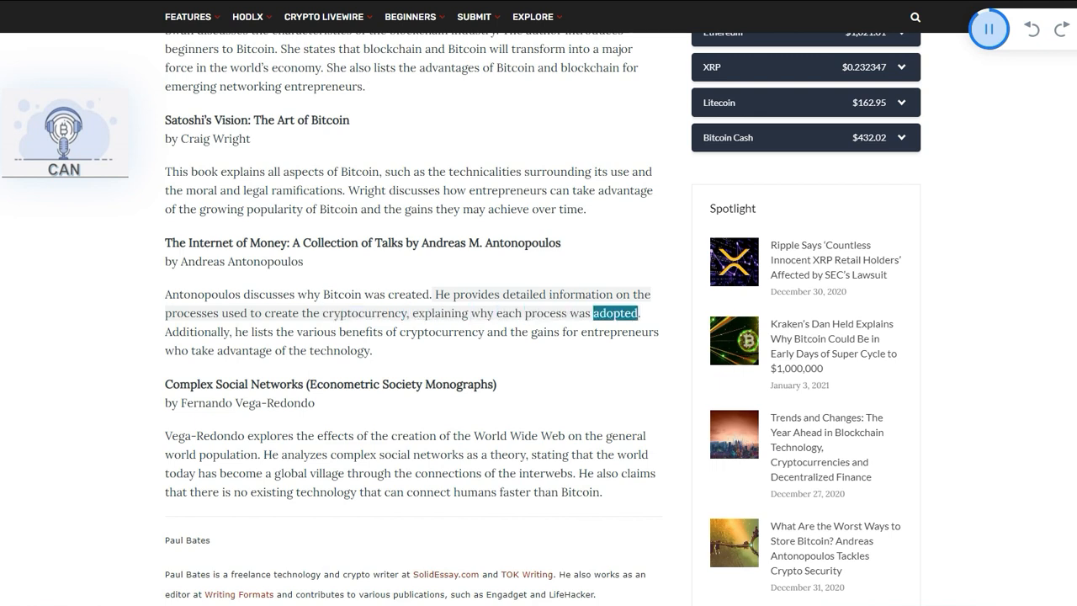
{"action": "scroll", "scroll_direction": "down", "scroll_amount": 3}
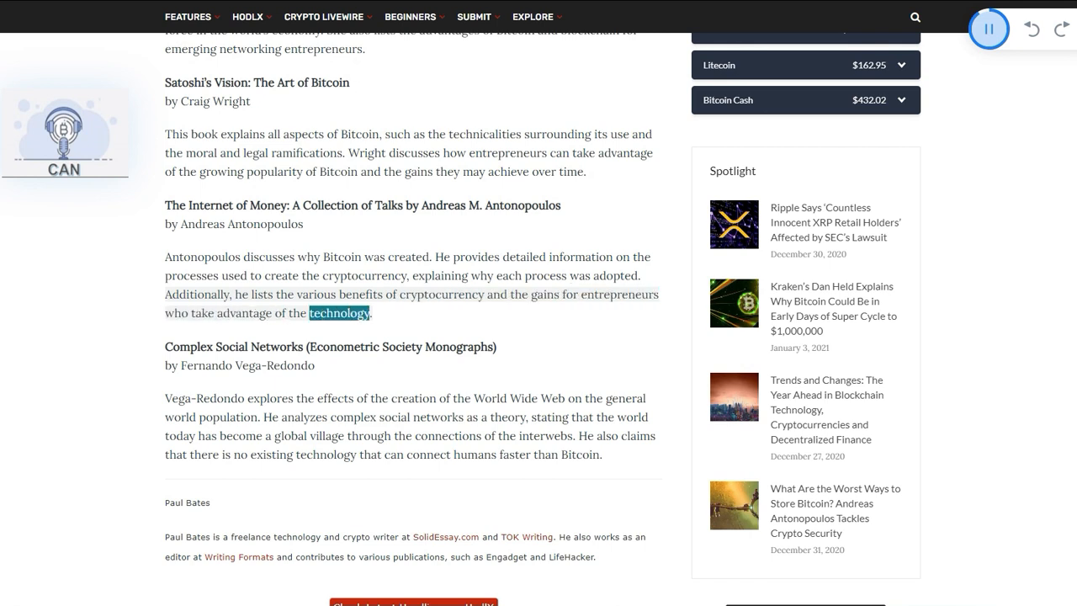
Follow the read-aloud through the Complex Social Networks summary, scrolling to the author bio
{"action": "scroll", "scroll_direction": "down", "scroll_amount": 3}
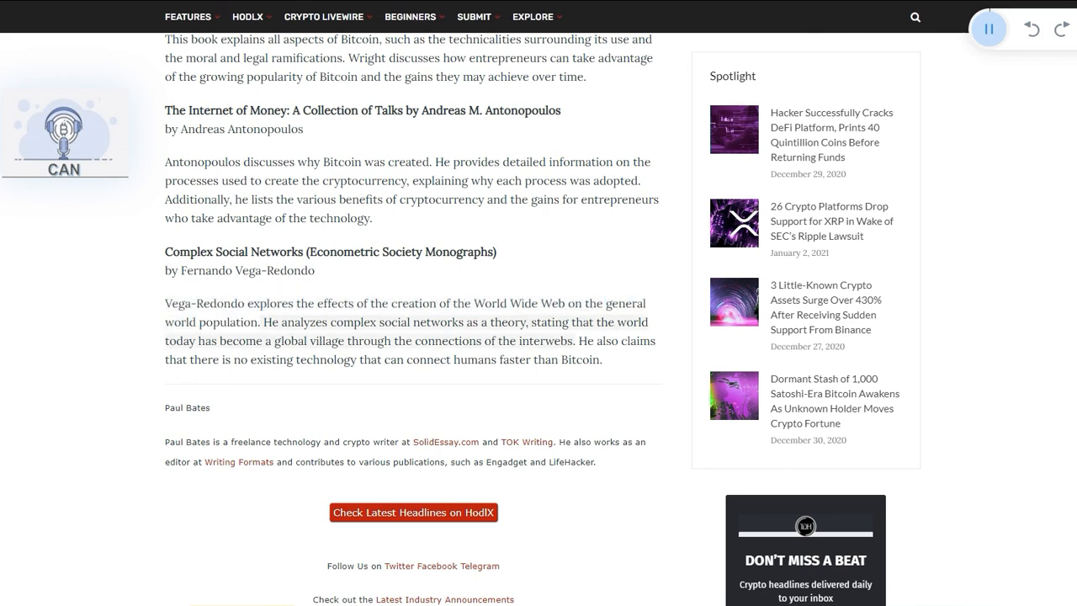
{"action": "scroll", "scroll_direction": "down", "scroll_amount": 3}
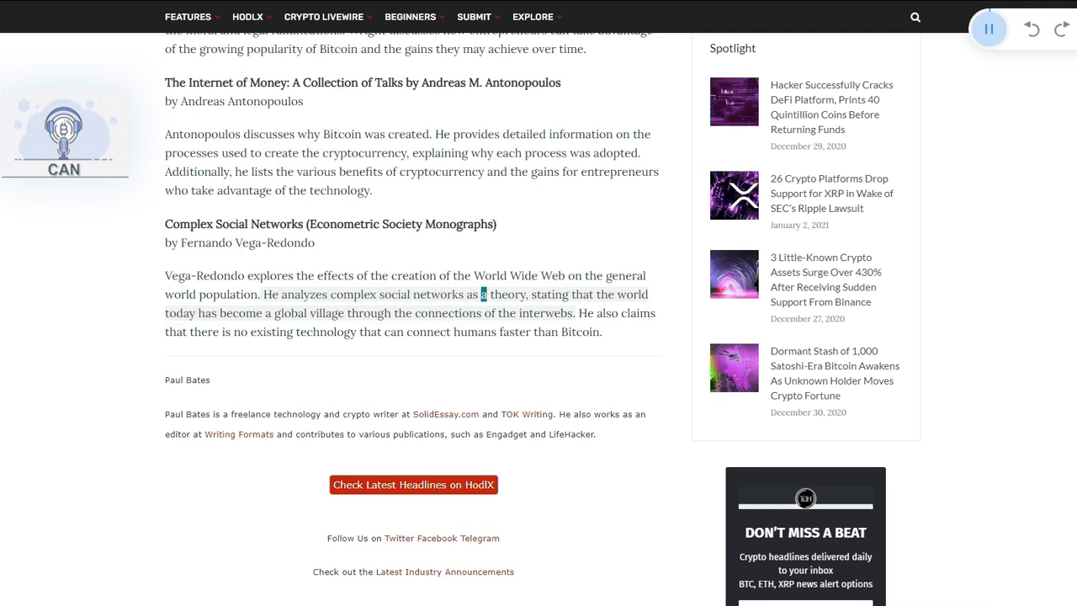
{"action": "double_click", "coordinate": [239, 311]}
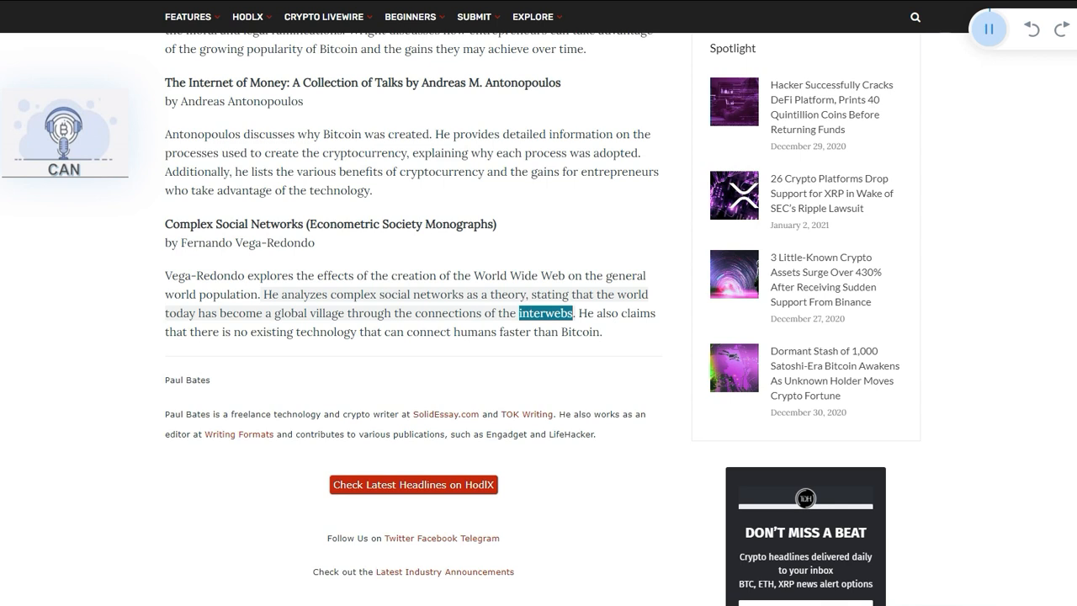
{"action": "scroll", "scroll_direction": "down", "scroll_amount": 3}
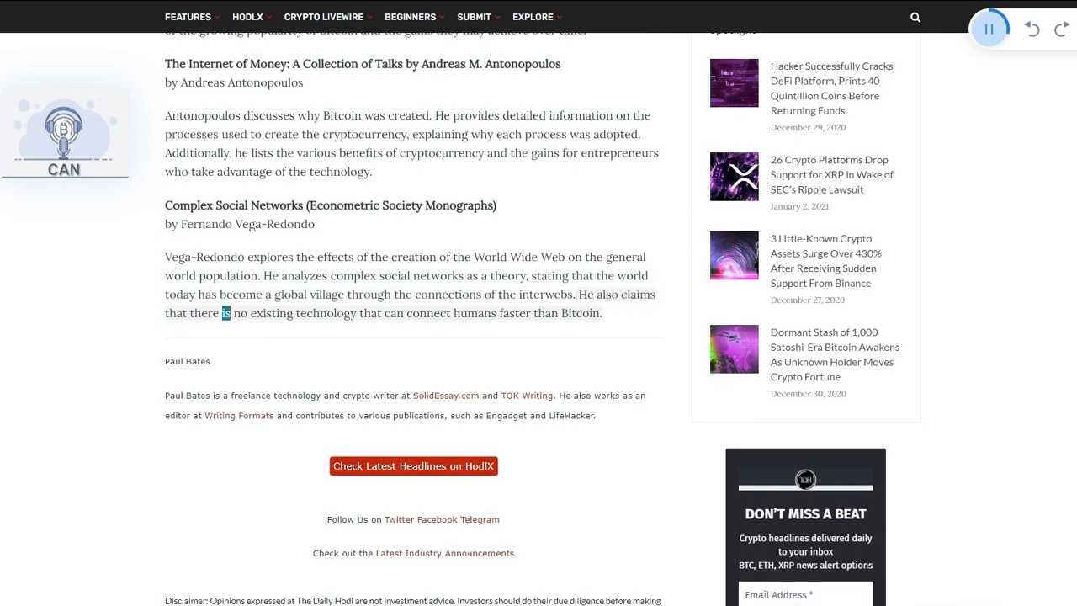